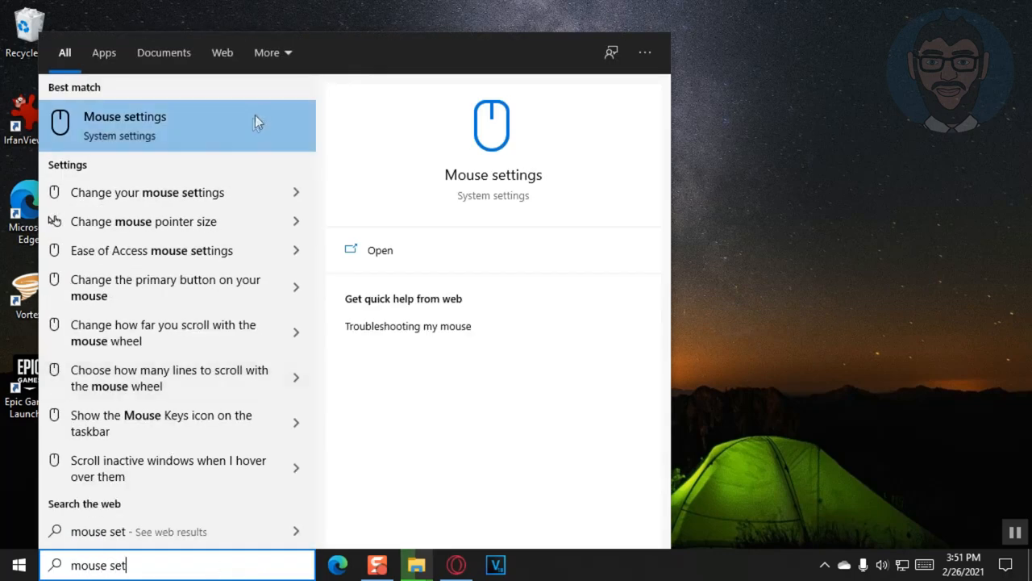
Open the Mouse page in Settings from a 'mouse set' taskbar search
left_click(125, 125)
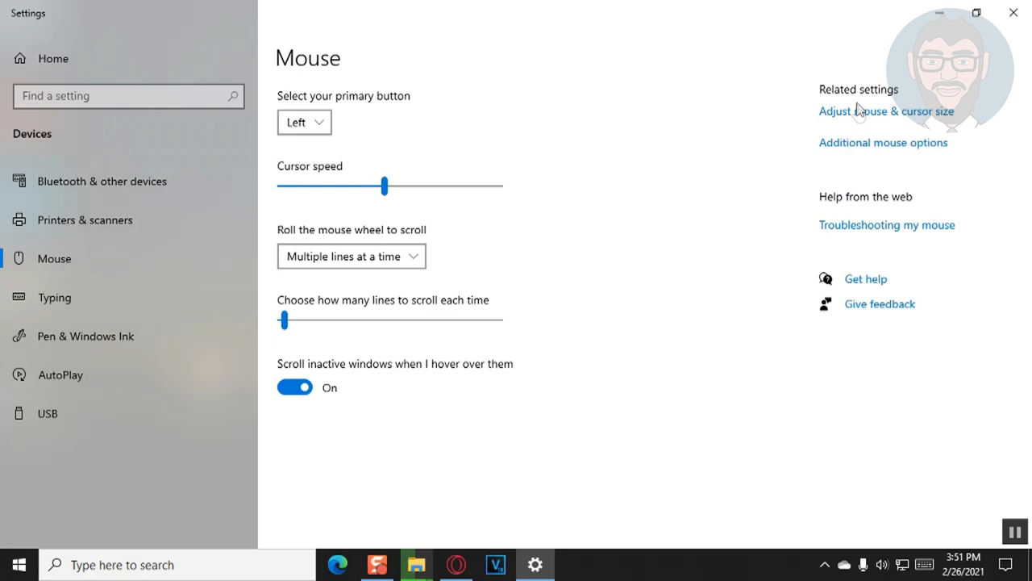
mouse_move(861, 133)
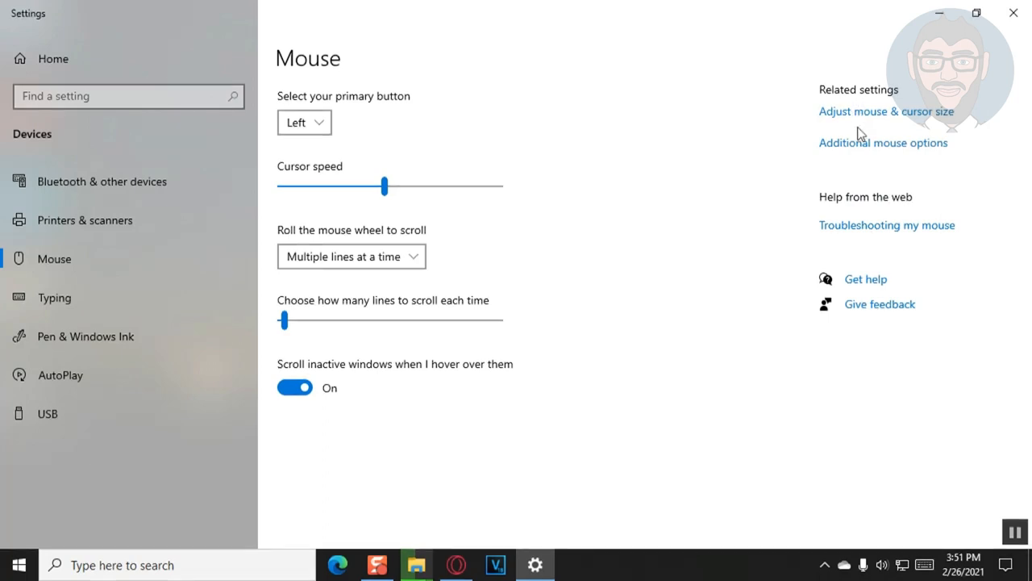
Try black, inverted, purple and teal pointers, then set a custom yellow pointer color
left_click(886, 111)
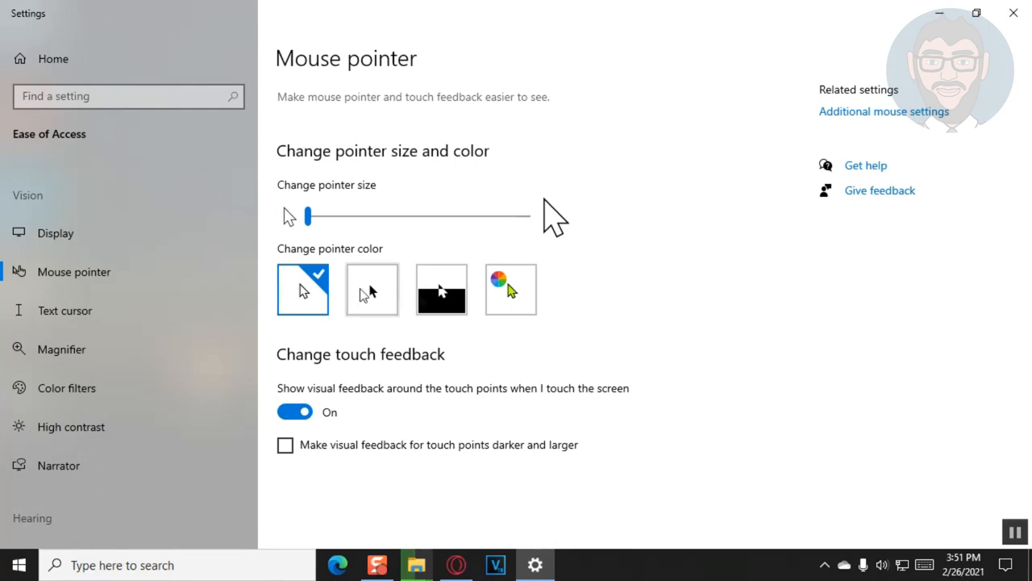
left_click(372, 288)
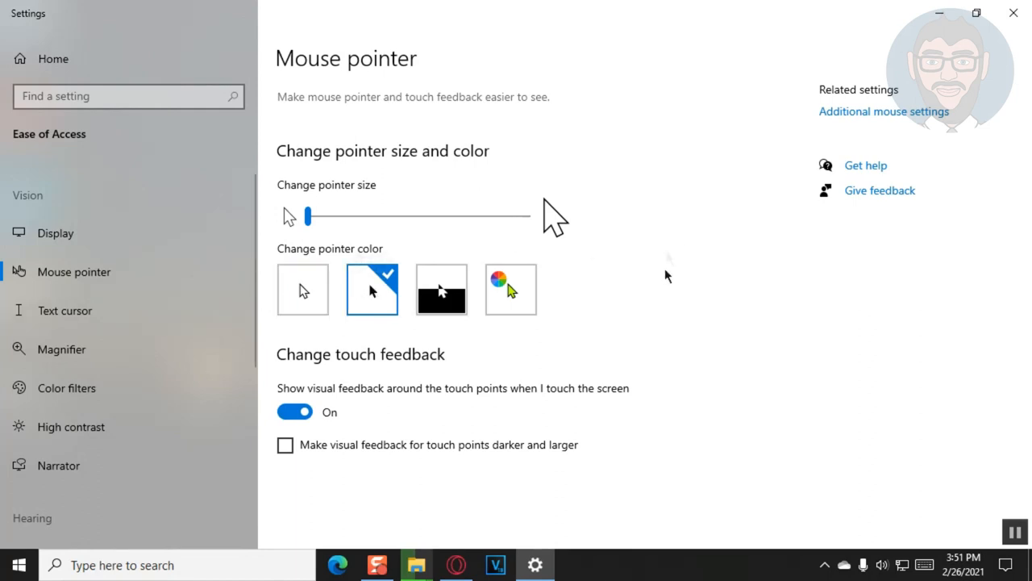
left_click(441, 289)
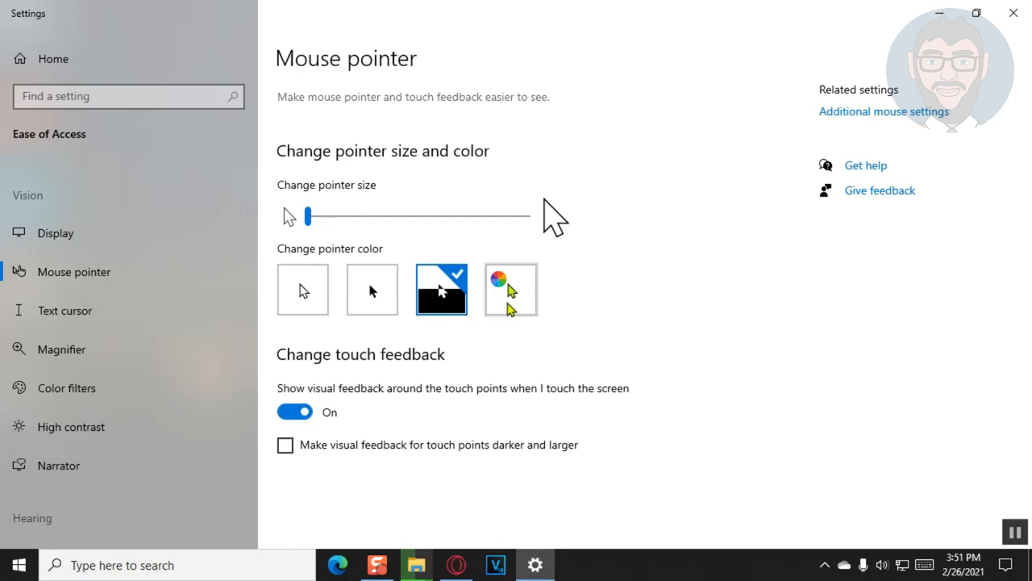
left_click(511, 288)
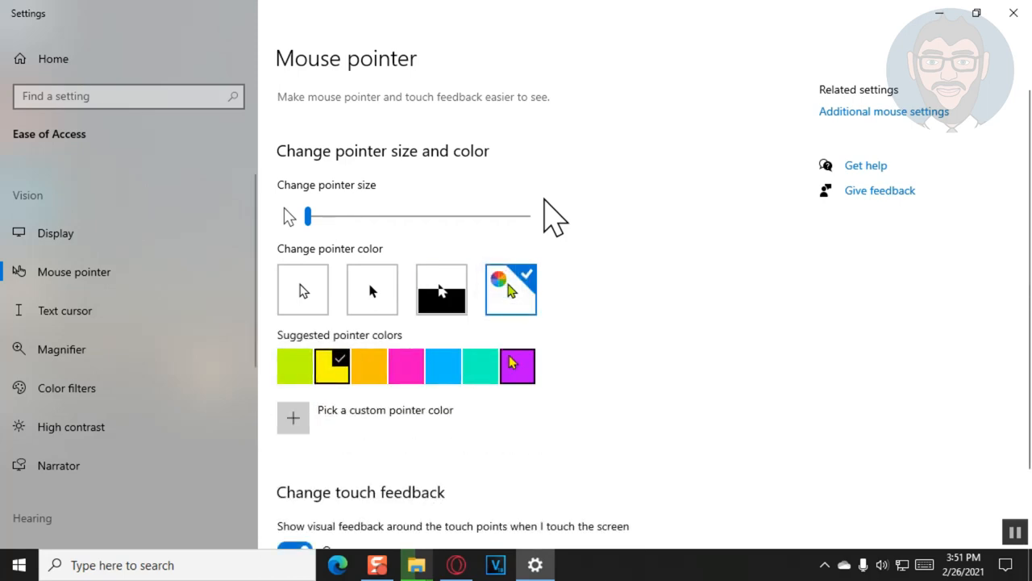
left_click(517, 365)
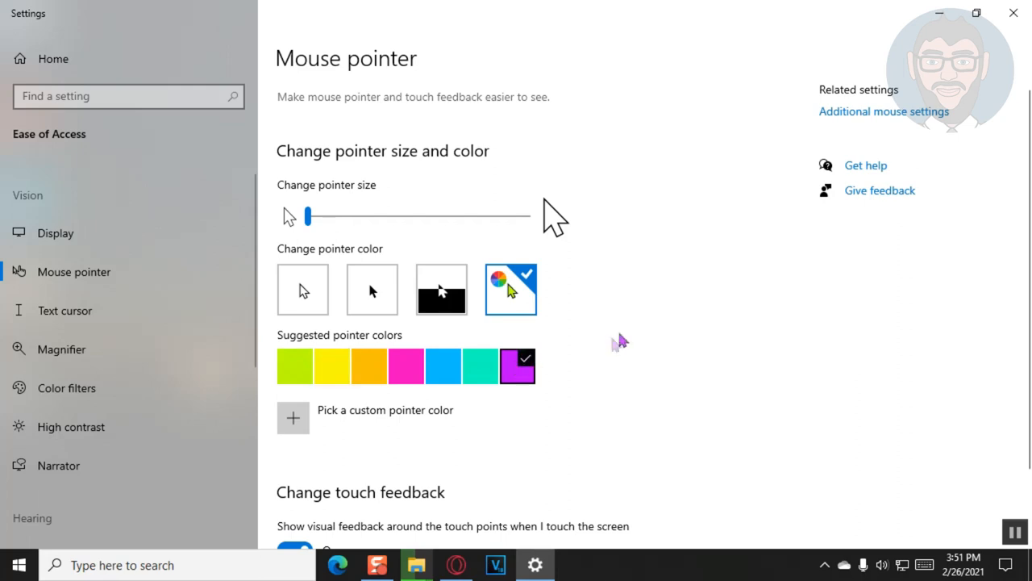
left_click(479, 366)
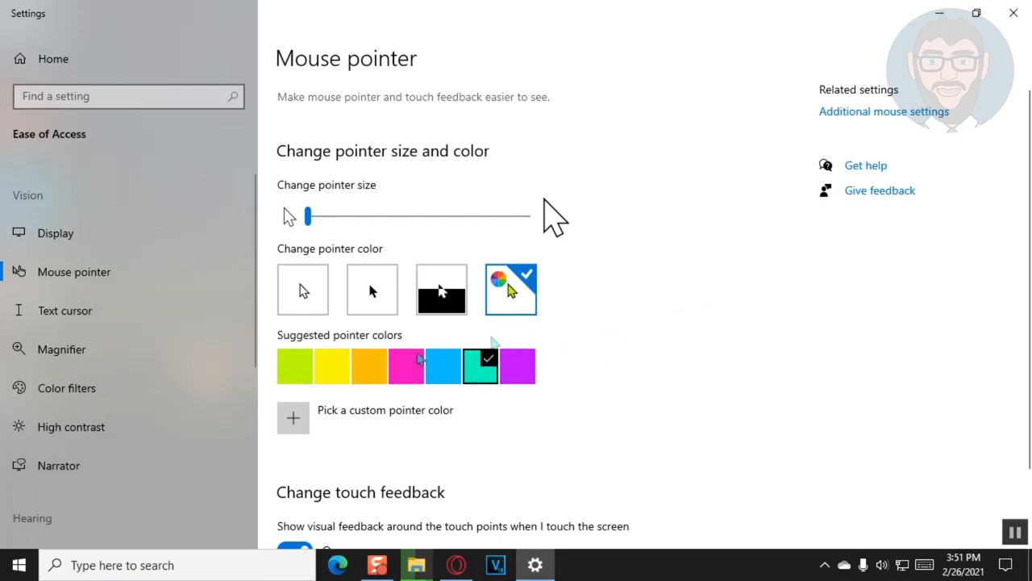
left_click(331, 366)
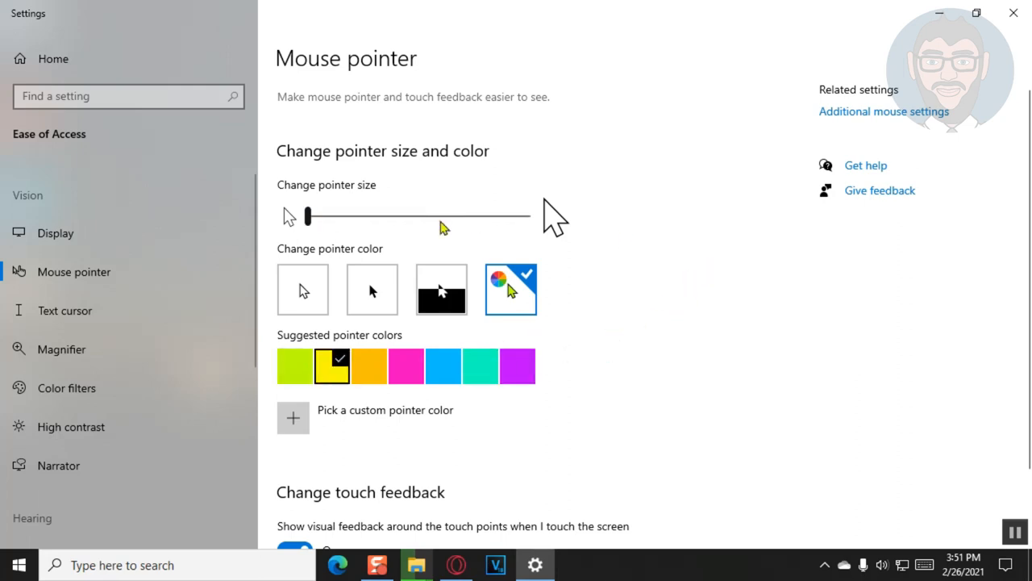
Drag the pointer size slider to maximum, then settle around size 2-3
left_click_drag(307, 215, 395, 215)
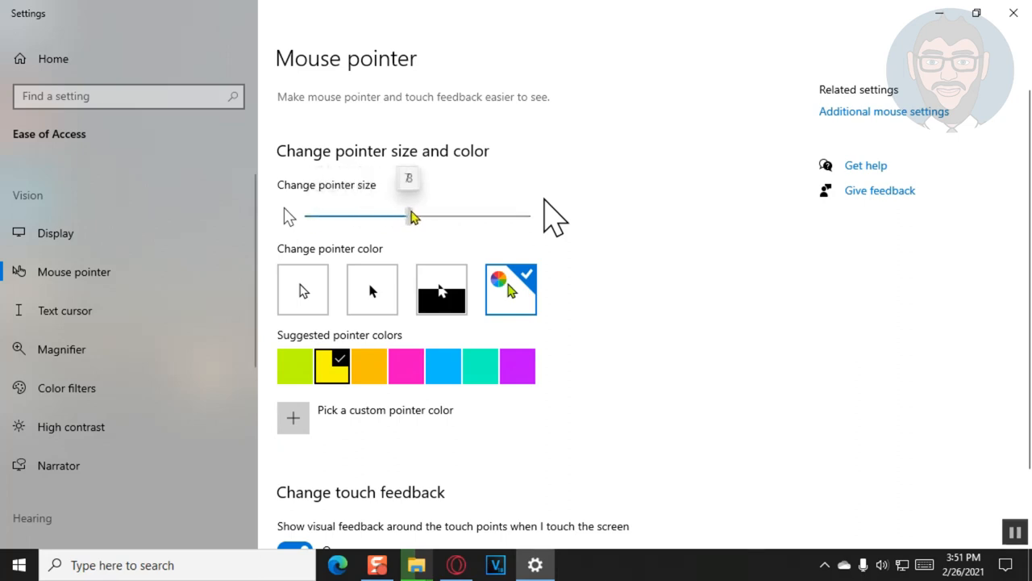
left_click_drag(395, 216, 527, 216)
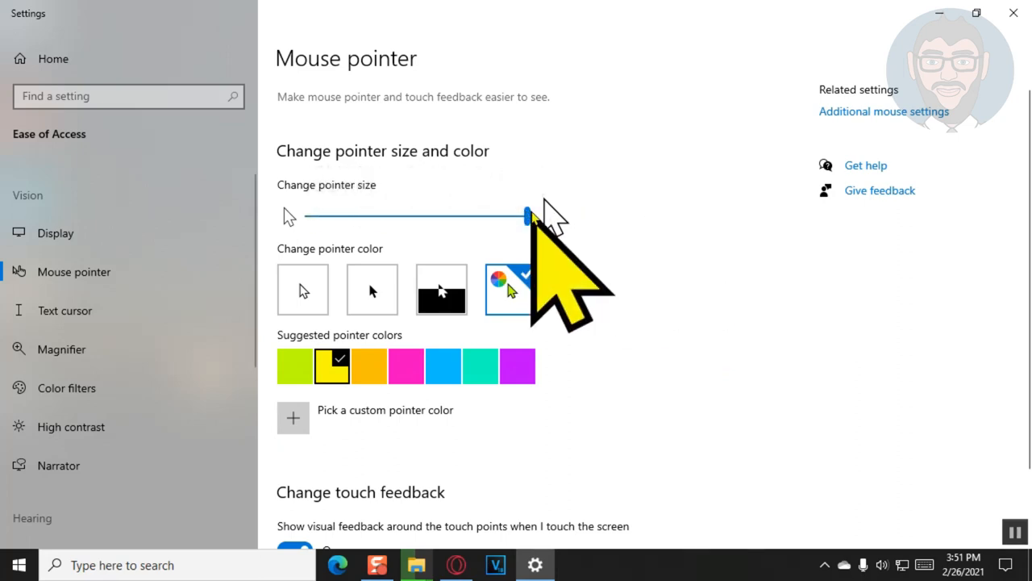
left_click_drag(527, 215, 368, 215)
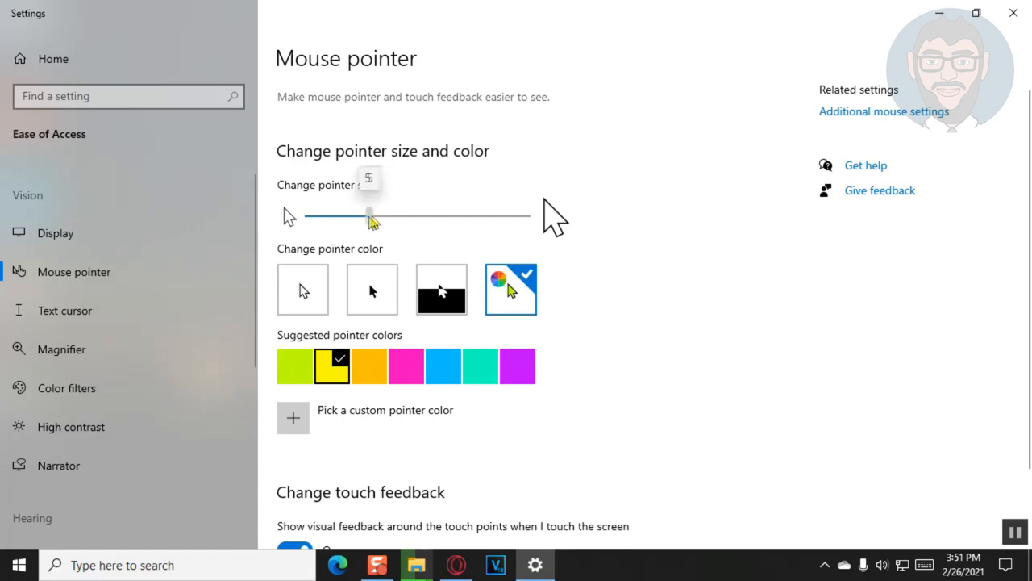
left_click_drag(370, 213, 323, 215)
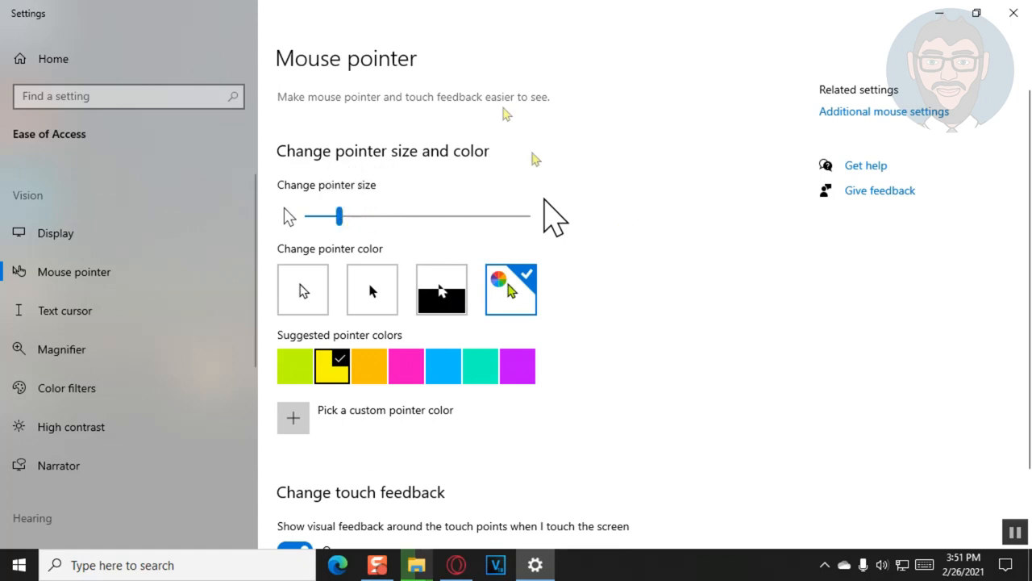
mouse_move(568, 127)
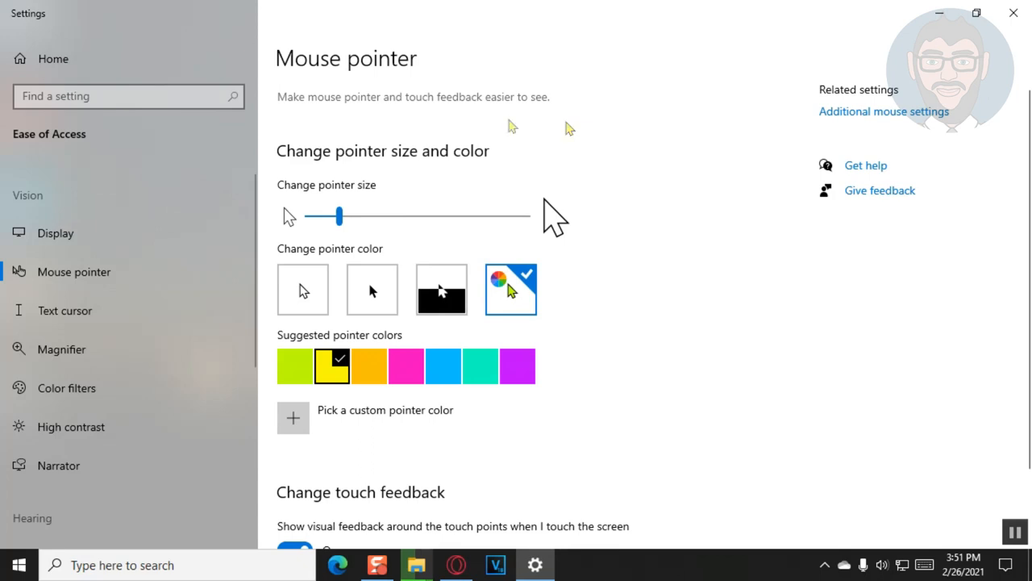
mouse_move(801, 144)
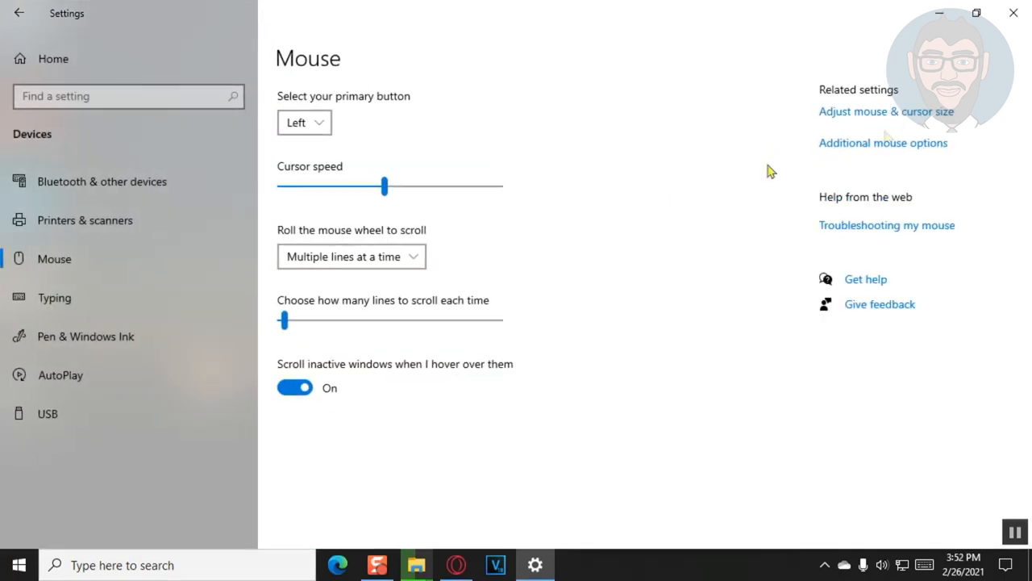
mouse_move(877, 151)
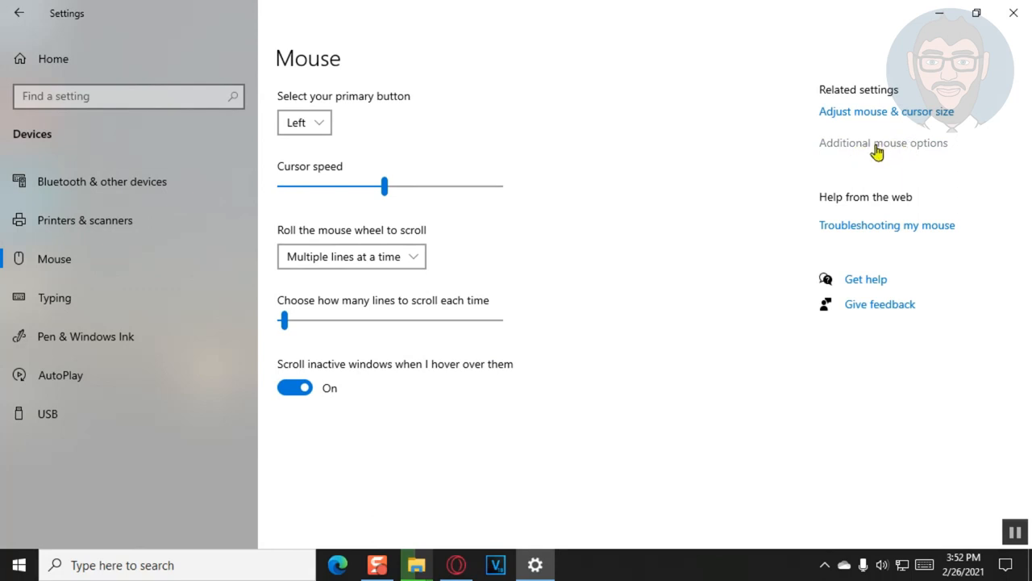
Open Additional mouse options and scroll the Pointers tab's list of cursor shapes
left_click(883, 146)
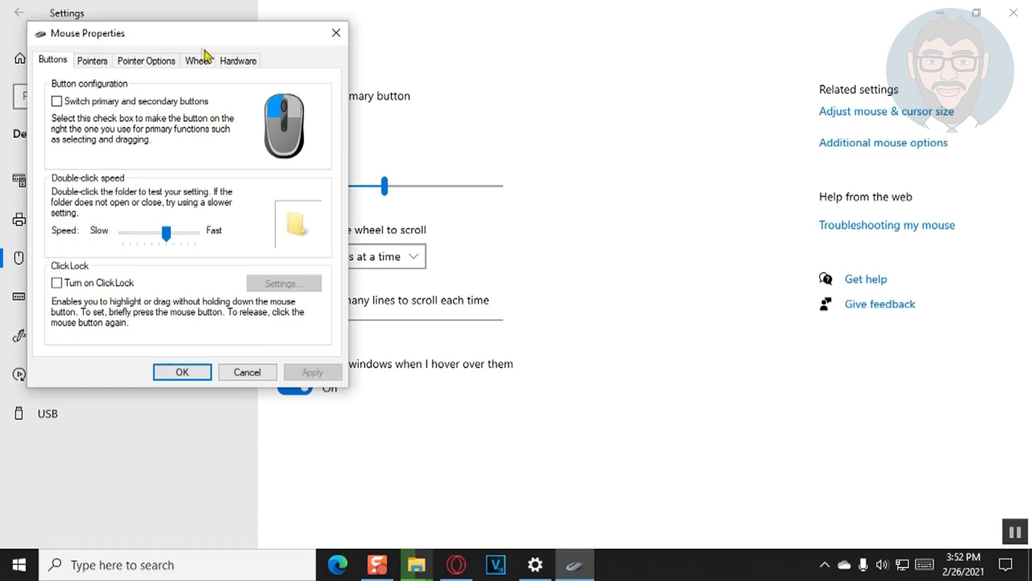
left_click(92, 60)
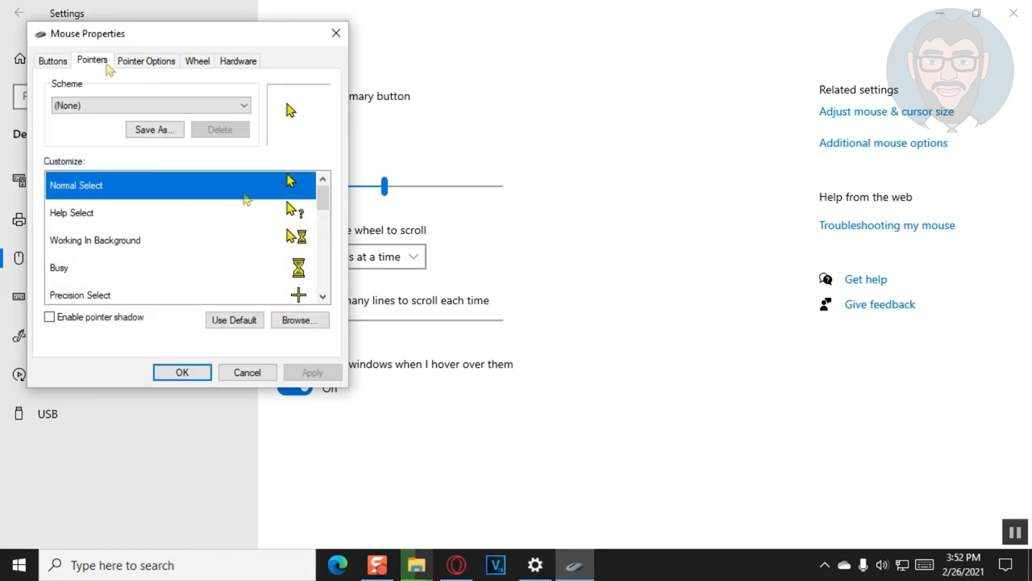
scroll("down", 3)
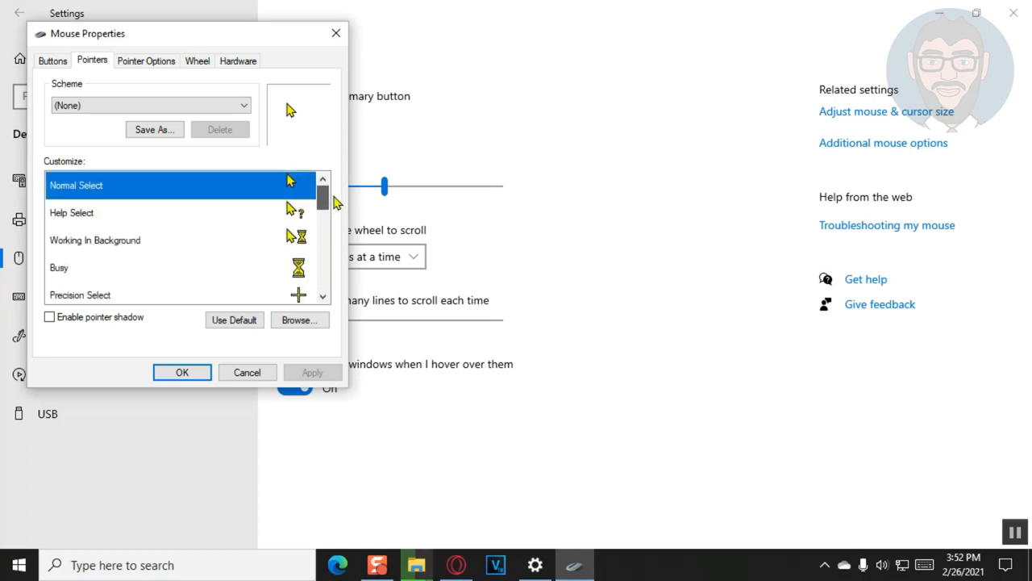
mouse_move(336, 240)
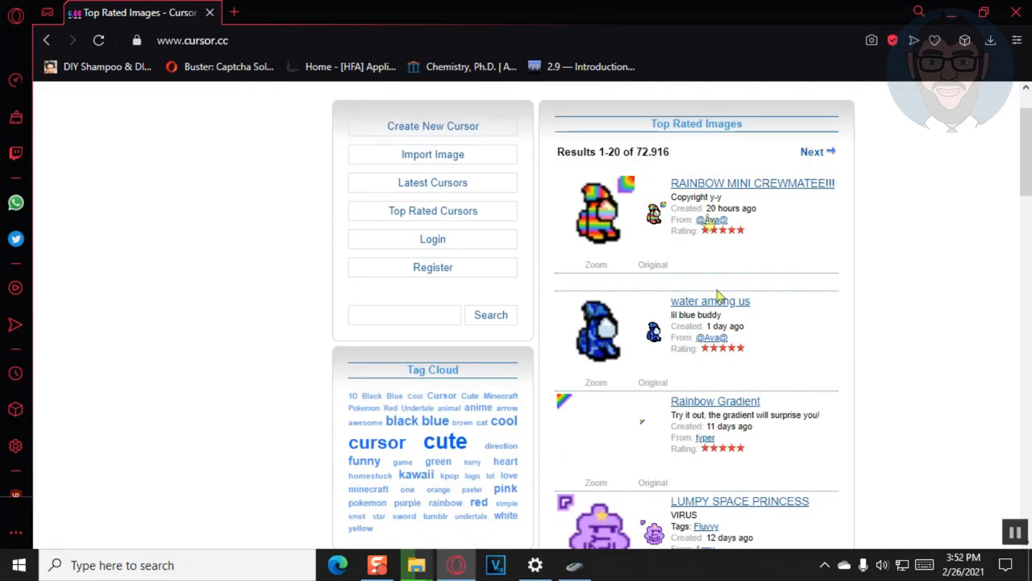
Find Emerald Cursor Move in cursor.cc's Top Rated list and download its cursor file
scroll("down", 3)
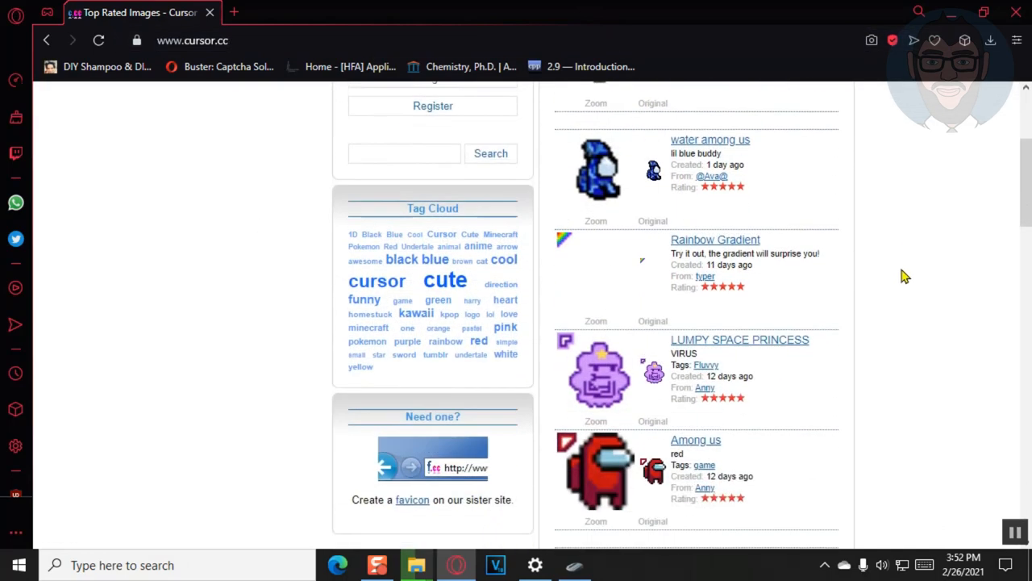
scroll("down", 3)
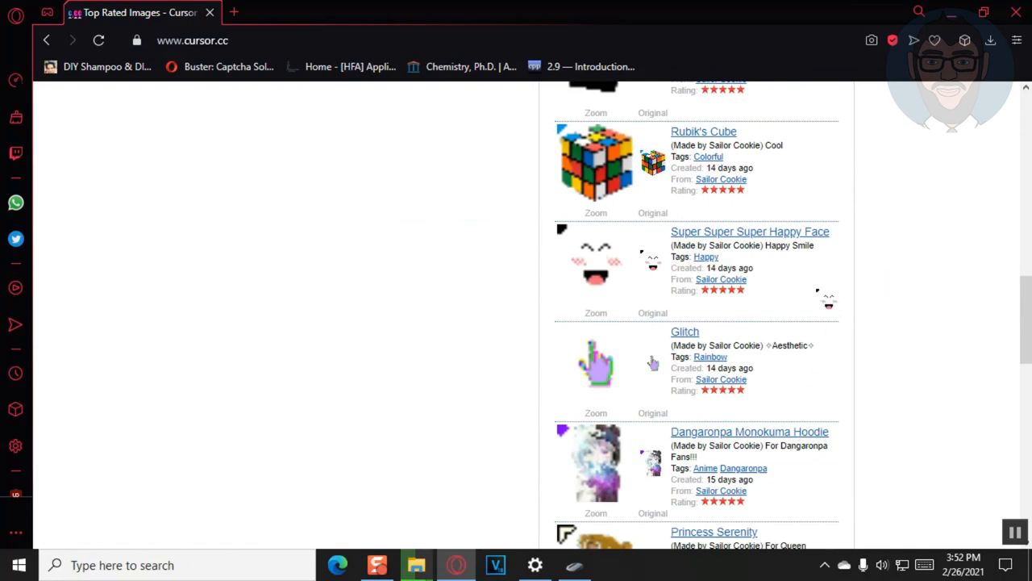
scroll("down", 3)
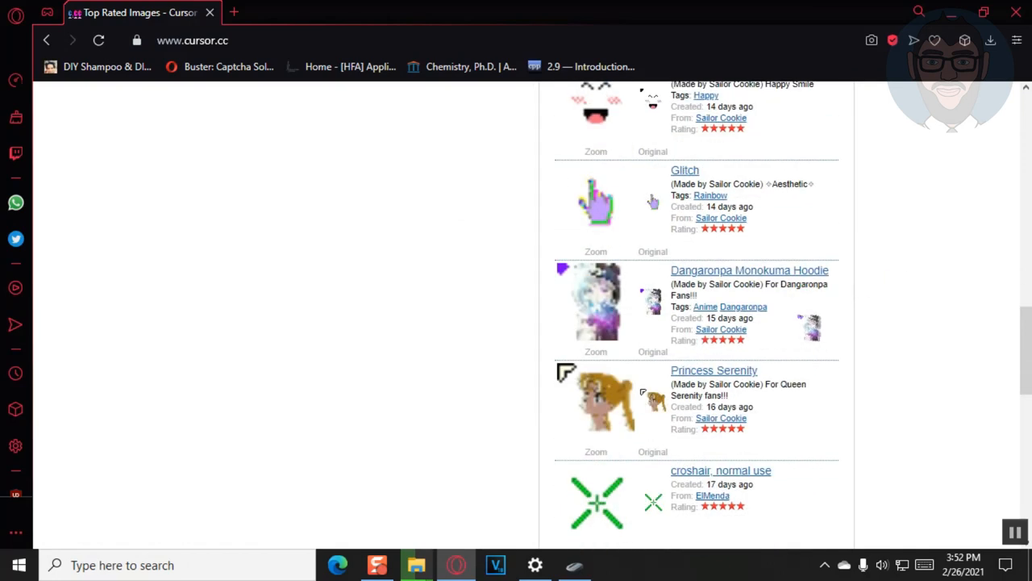
scroll("down", 3)
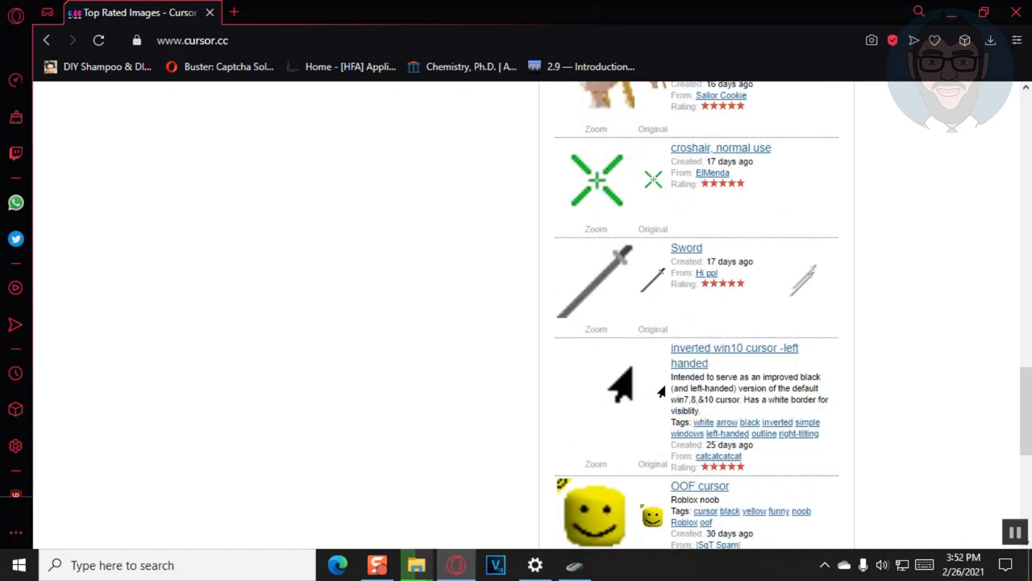
scroll("down", 3)
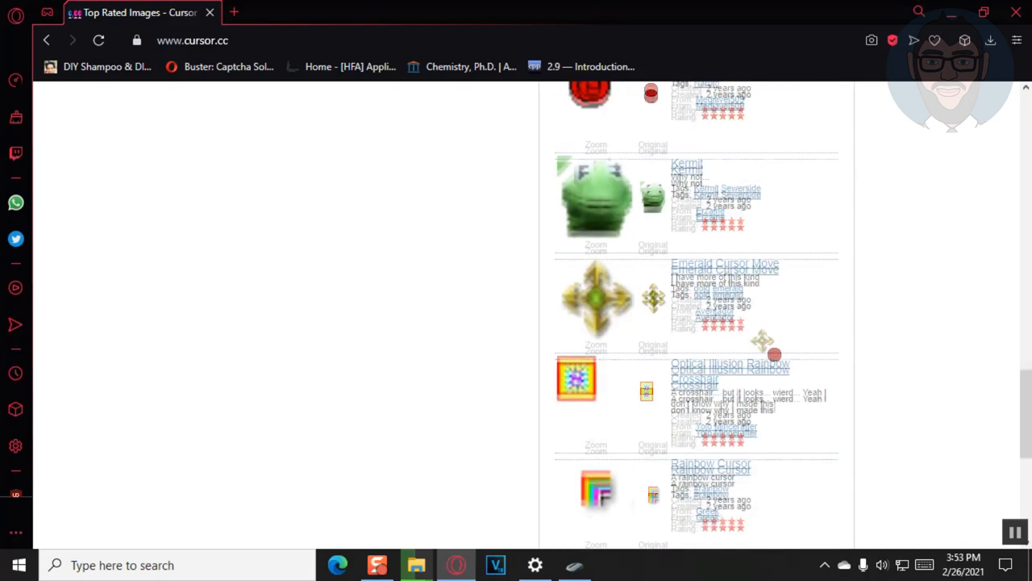
mouse_move(759, 272)
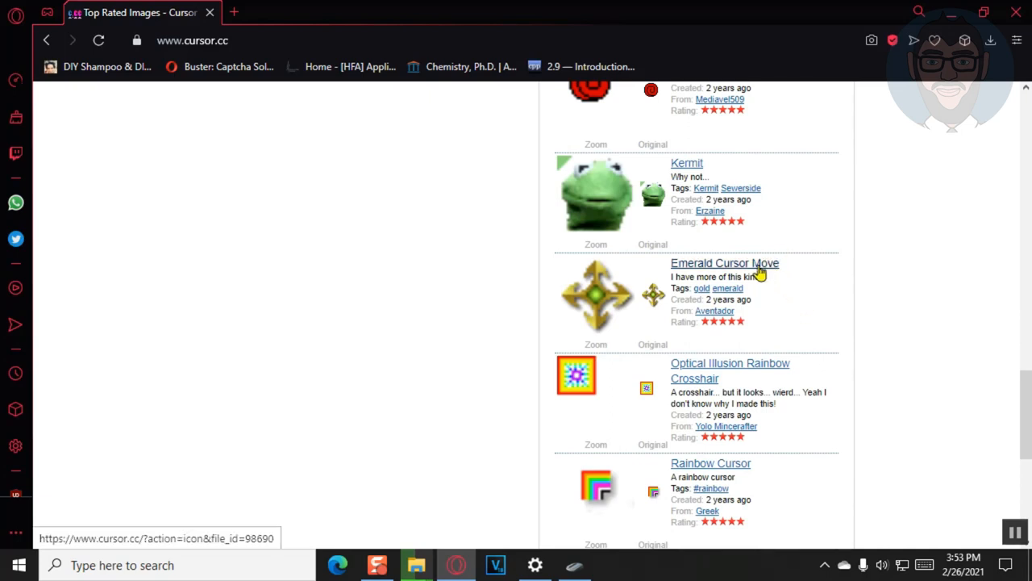
left_click(724, 263)
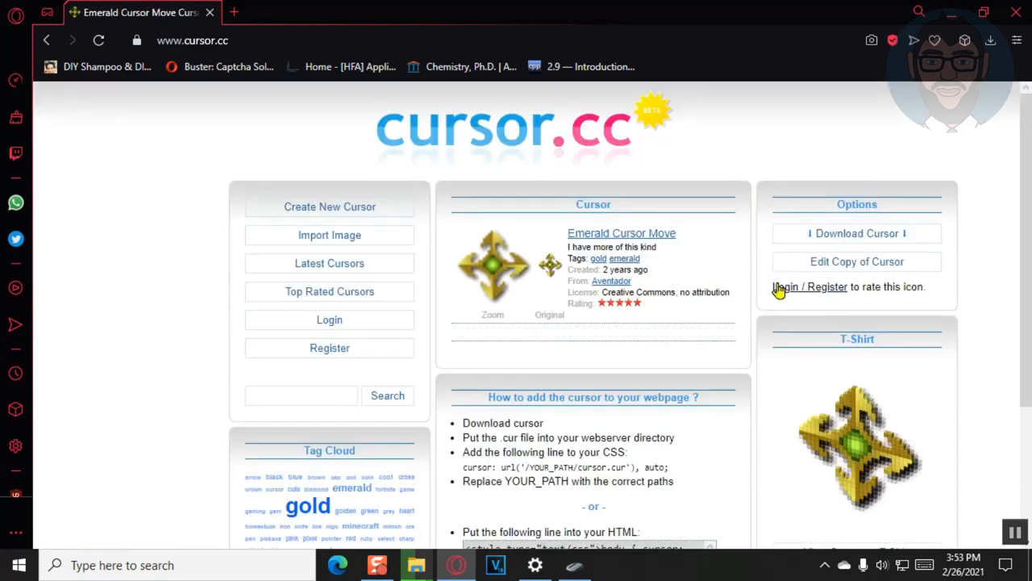
mouse_move(623, 242)
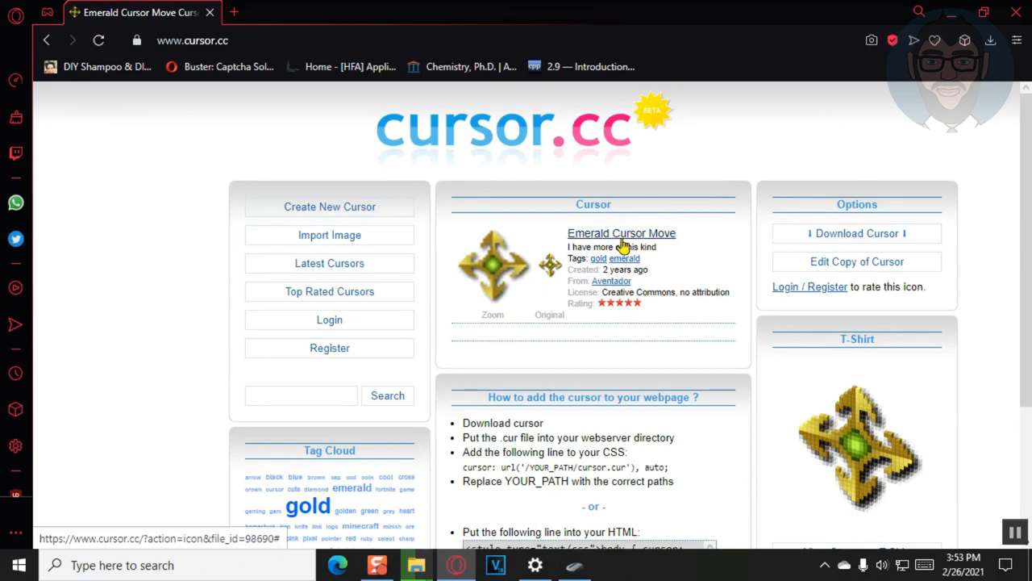
scroll("down", 3)
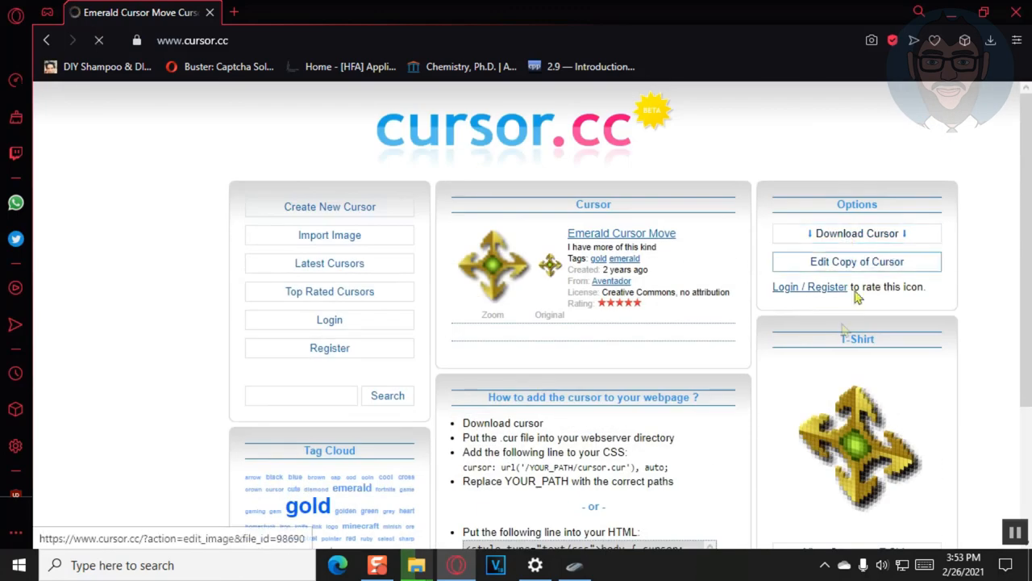
left_click(856, 233)
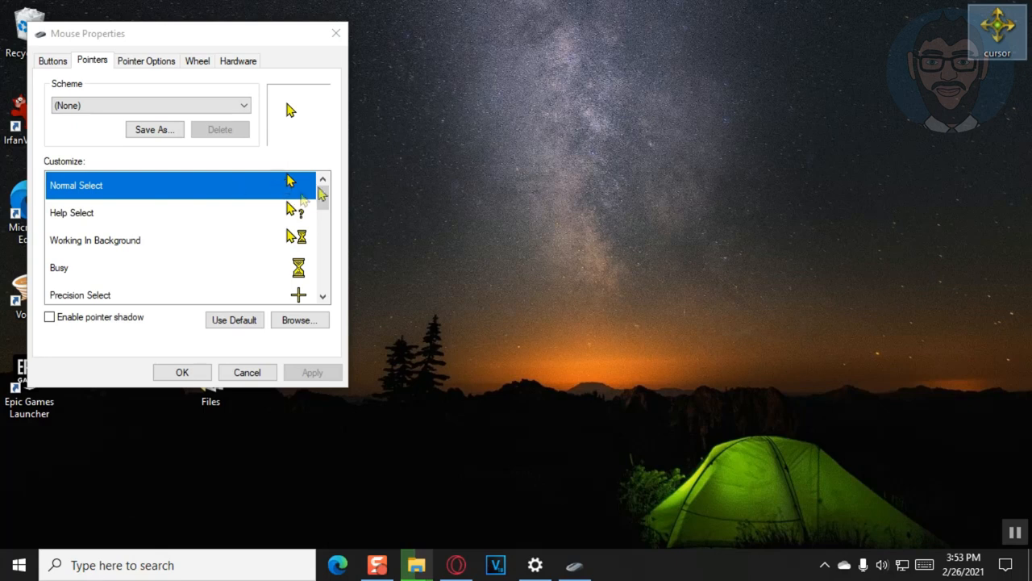
Set Normal Select to the Desktop 'cursor' file, then apply and close Mouse Properties
left_click(299, 320)
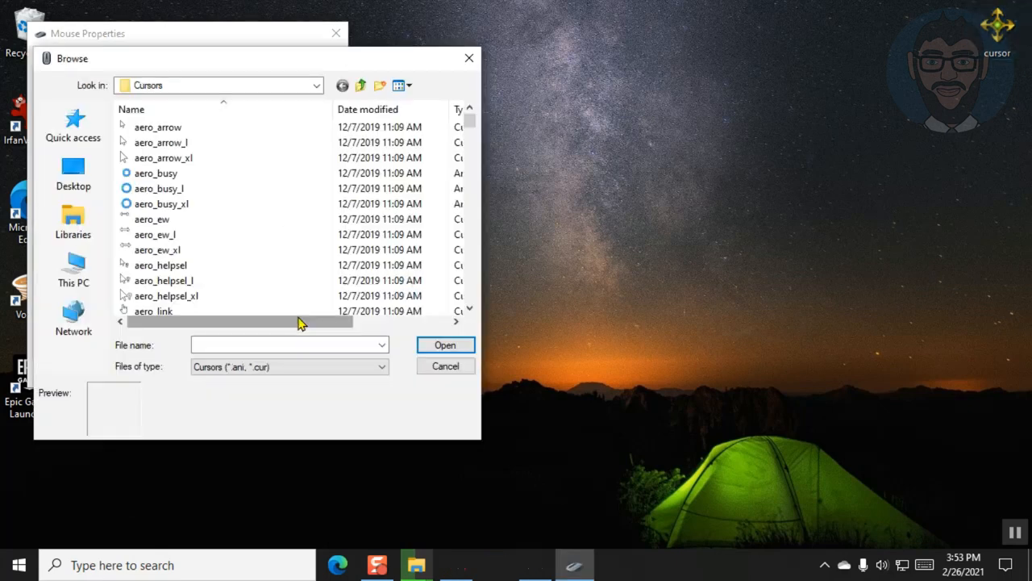
left_click(73, 173)
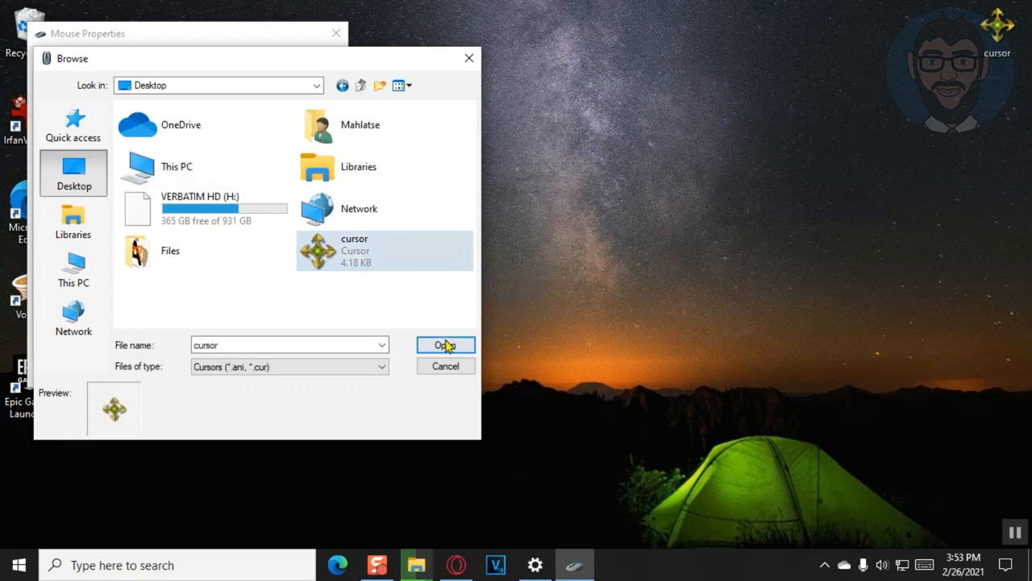
left_click(446, 344)
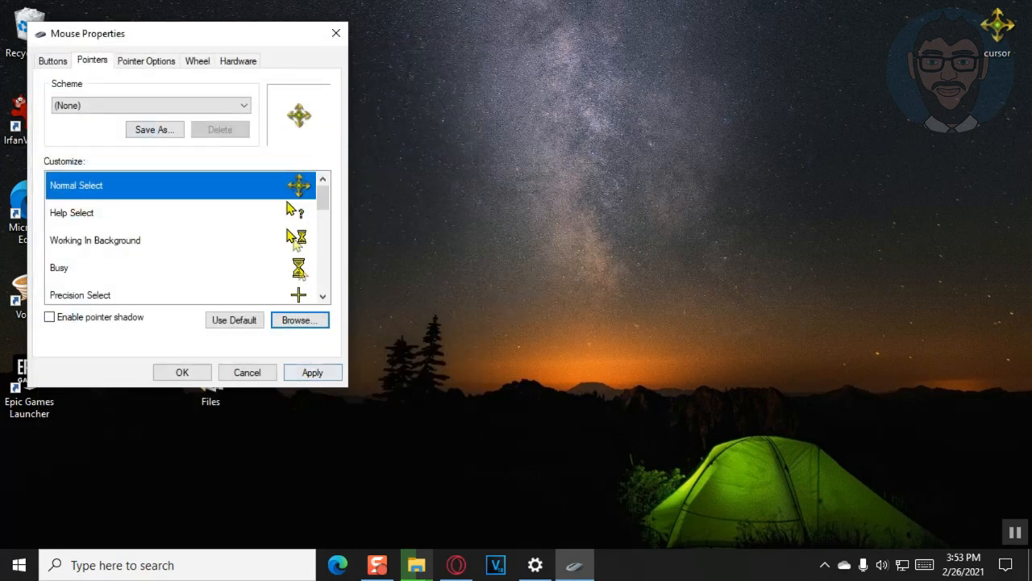
left_click(313, 372)
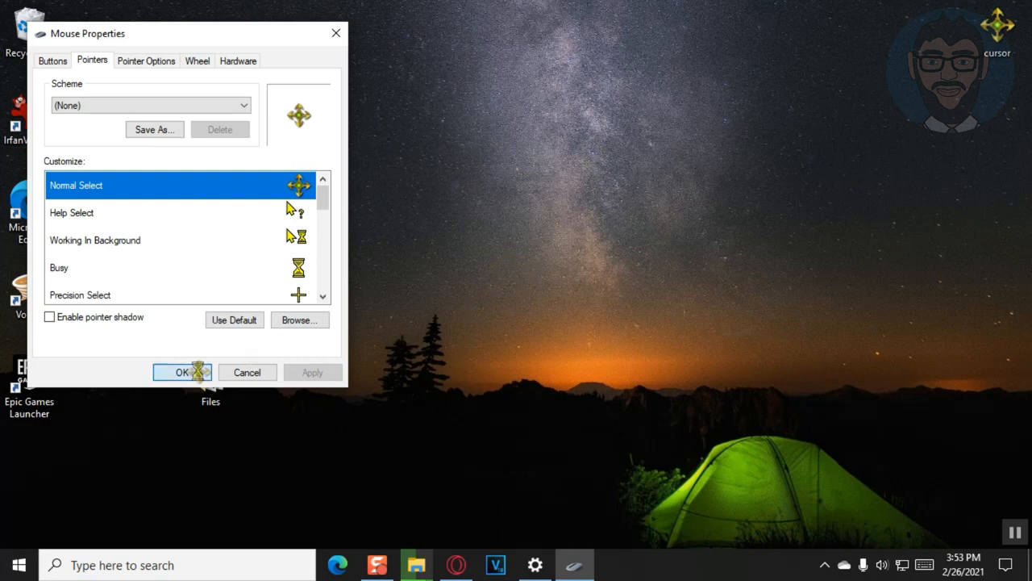
left_click(182, 372)
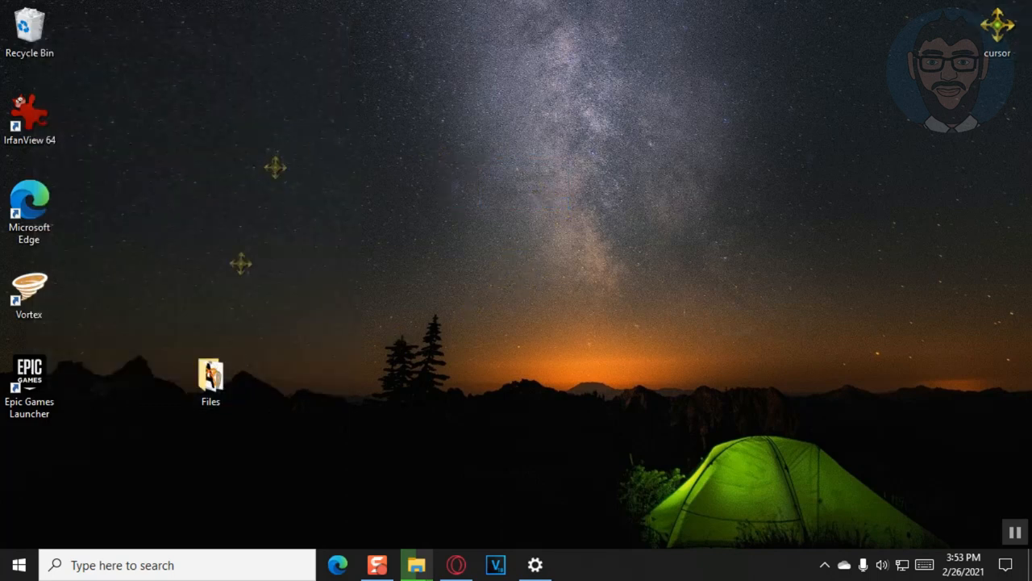
double_click(209, 375)
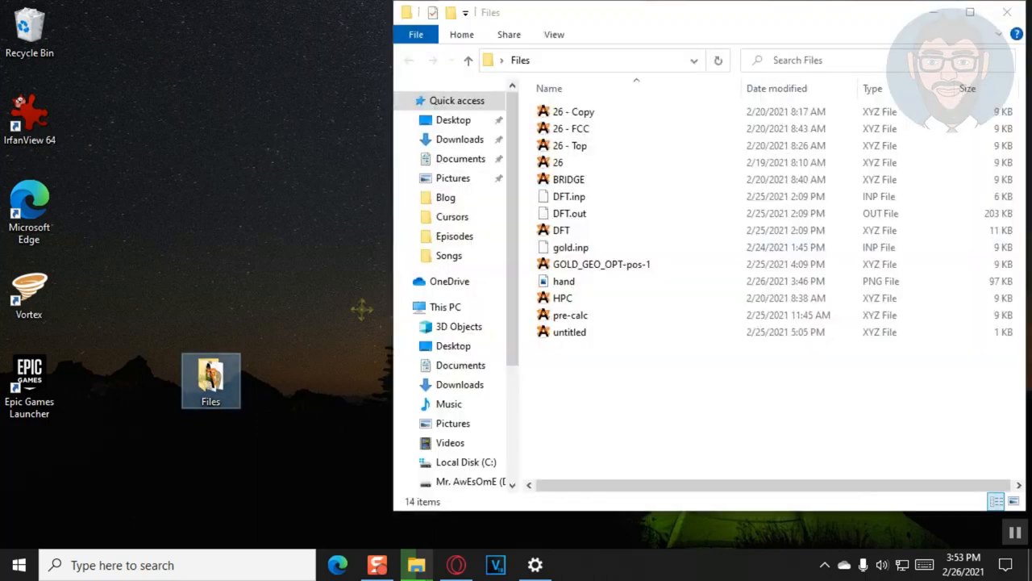
left_click(573, 128)
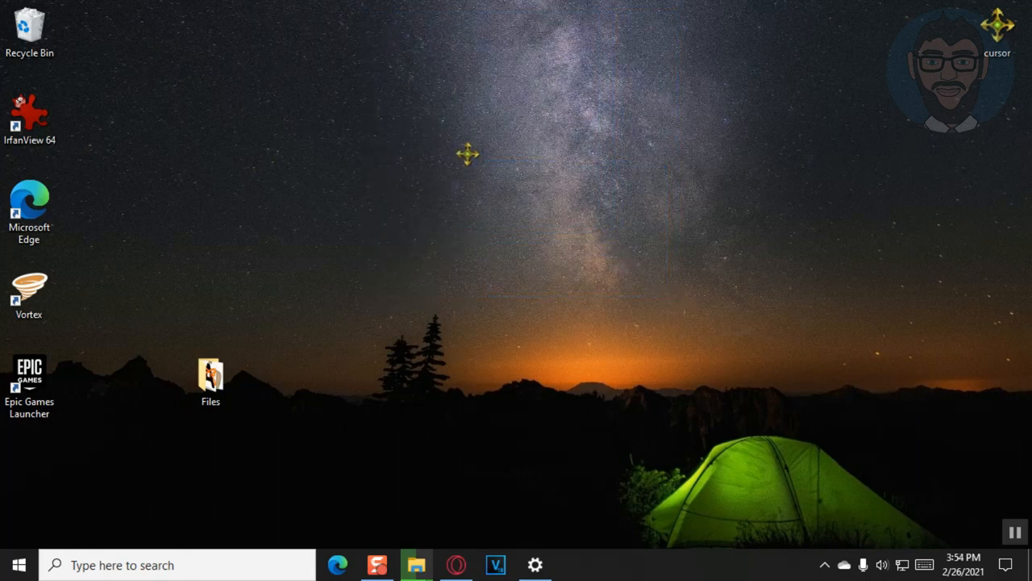
mouse_move(530, 521)
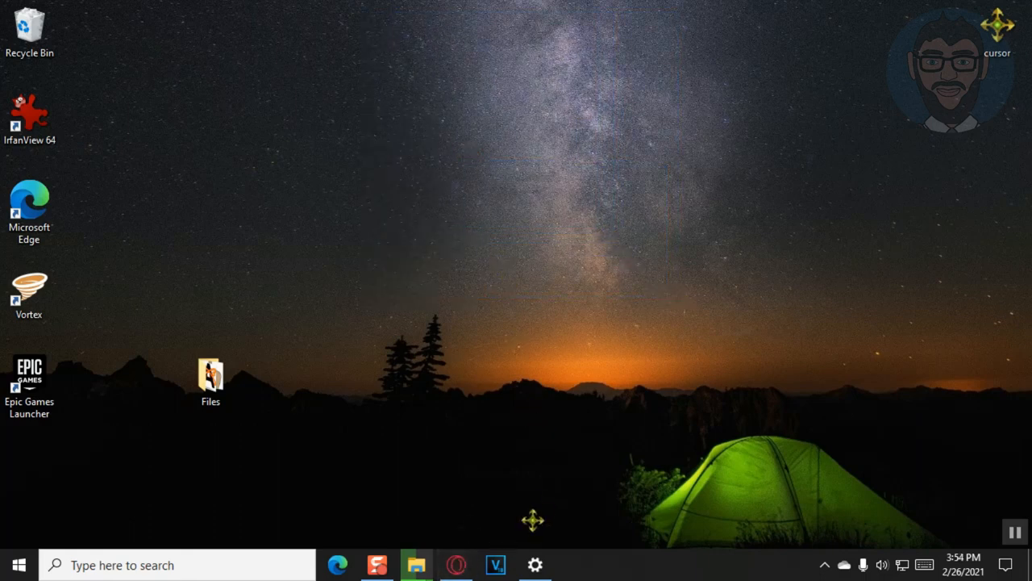